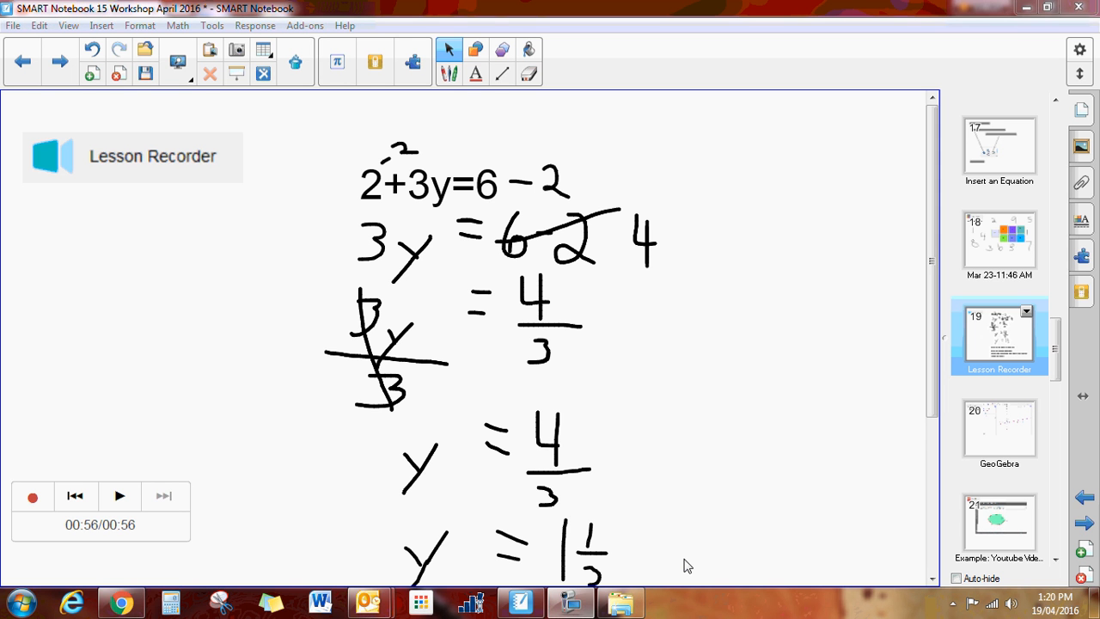
pyautogui.moveTo(148, 431)
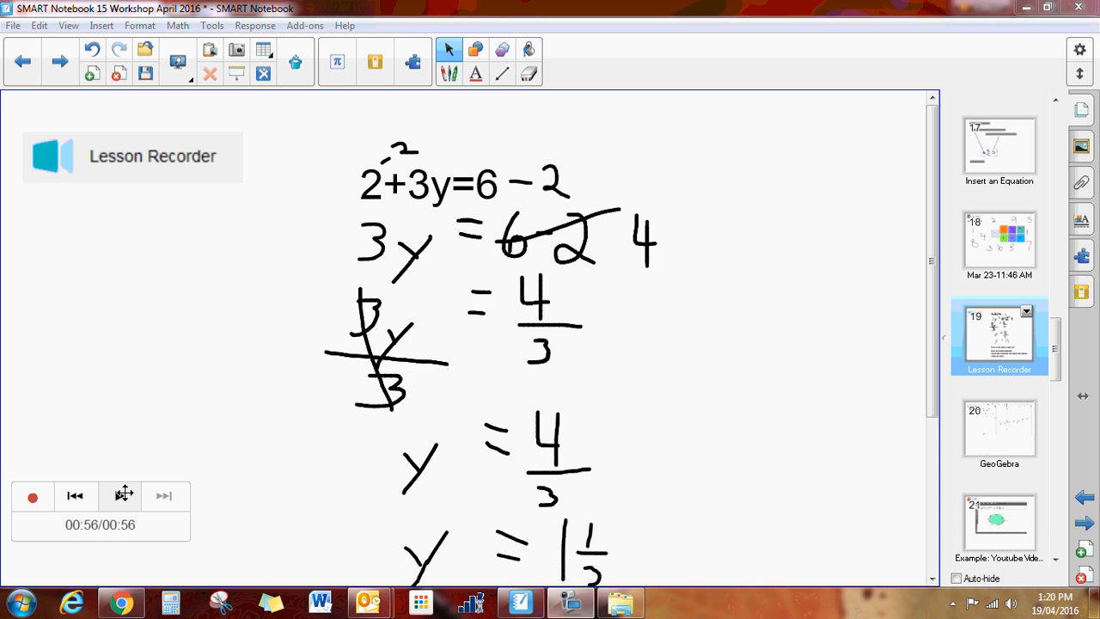
# Replay the stored equation recording and pause it at 00:15.
pyautogui.click(119, 496)
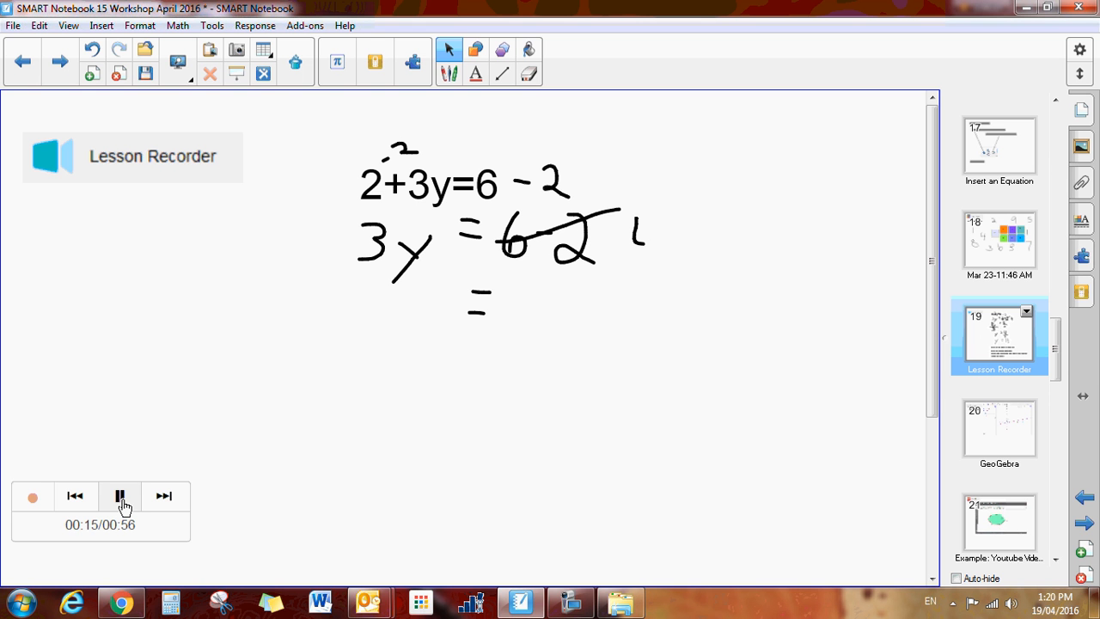
pyautogui.click(119, 497)
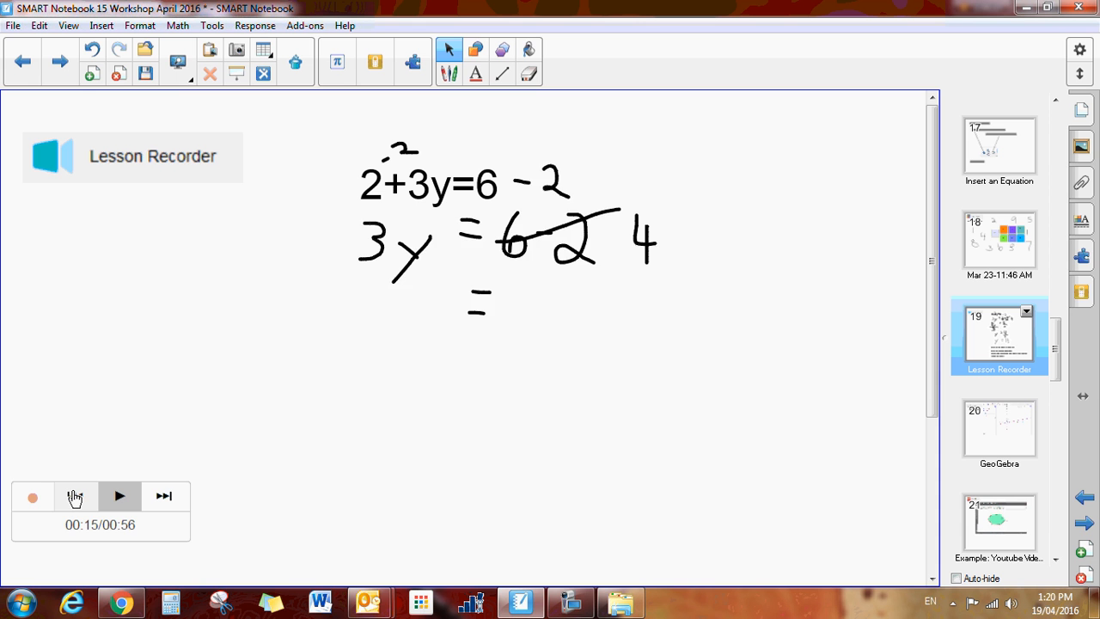
# Insert a blank page and begin a New Recording from the Lesson Recorder panel.
pyautogui.click(163, 496)
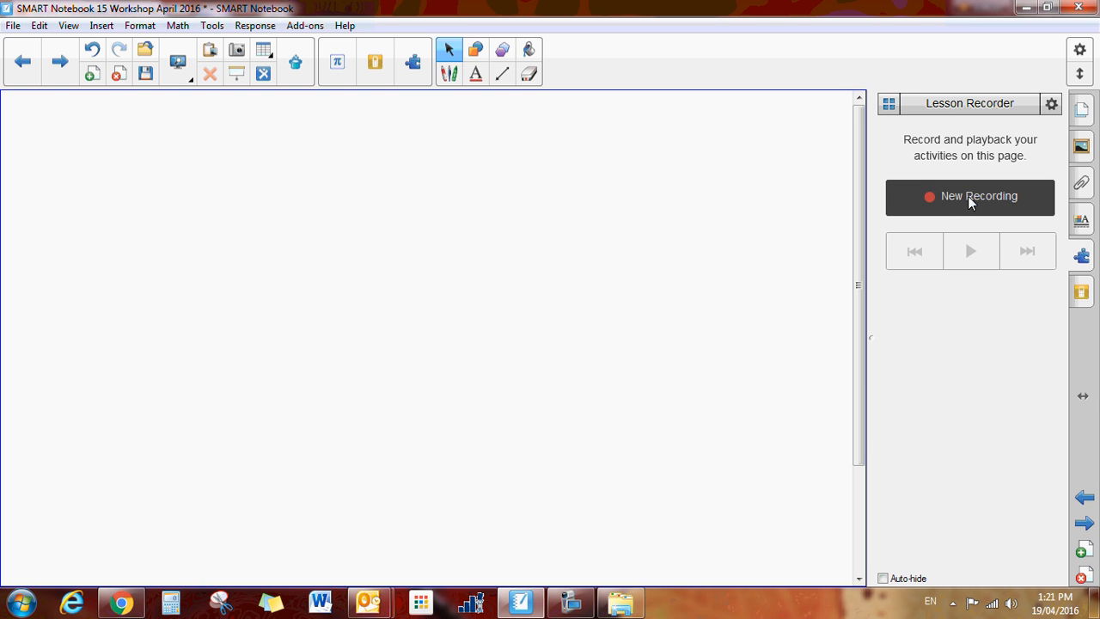
pyautogui.click(969, 195)
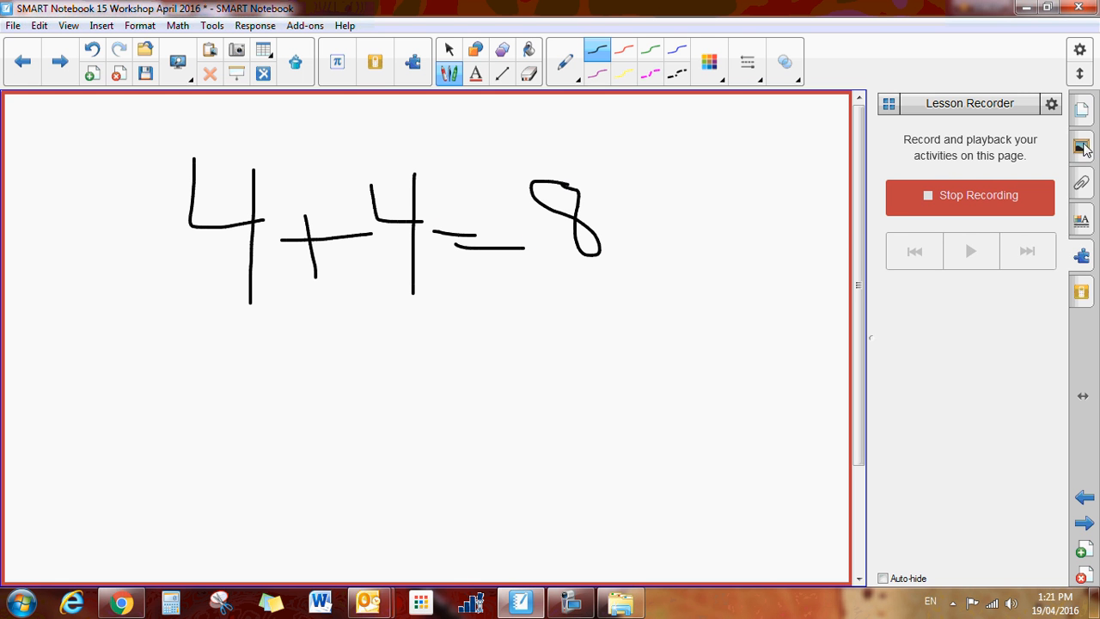
# Bring up the Gallery tab in the side bar.
pyautogui.click(1081, 110)
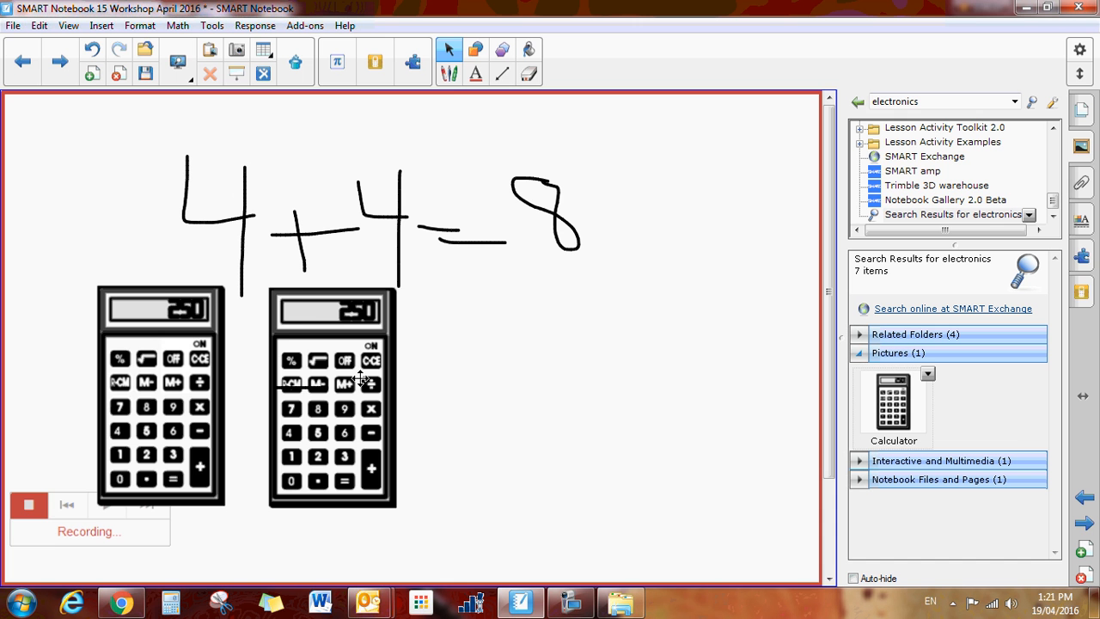
# Drag a calculator picture into position beneath the 4+4=8 equation.
pyautogui.moveTo(333, 397); pyautogui.dragTo(432, 397)
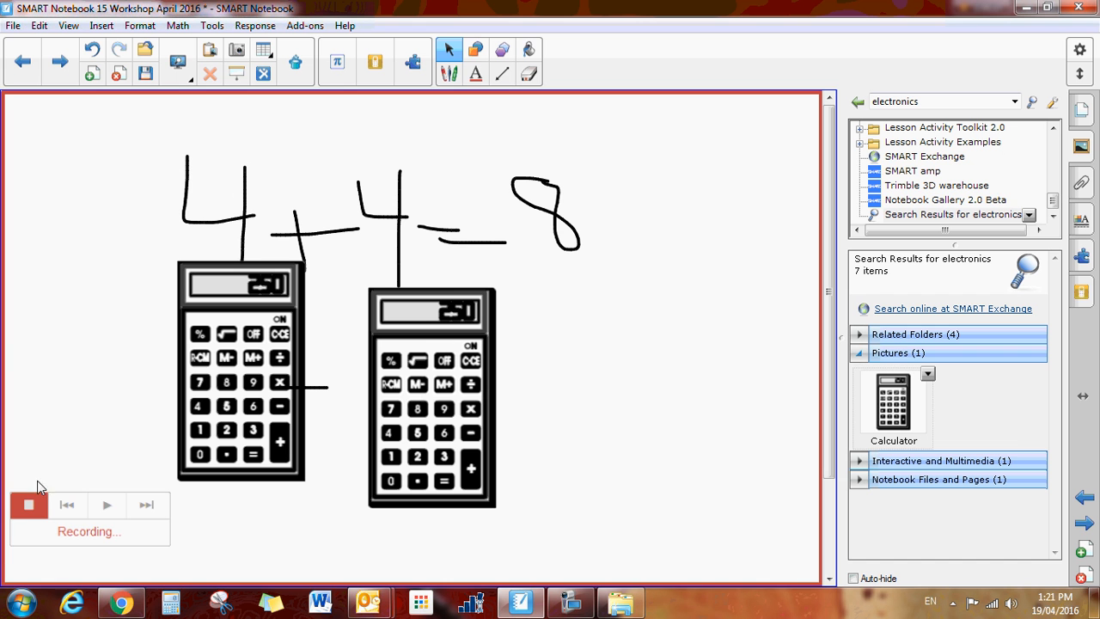
# Stop the calculator recording at 21 seconds and start its playback.
pyautogui.click(28, 505)
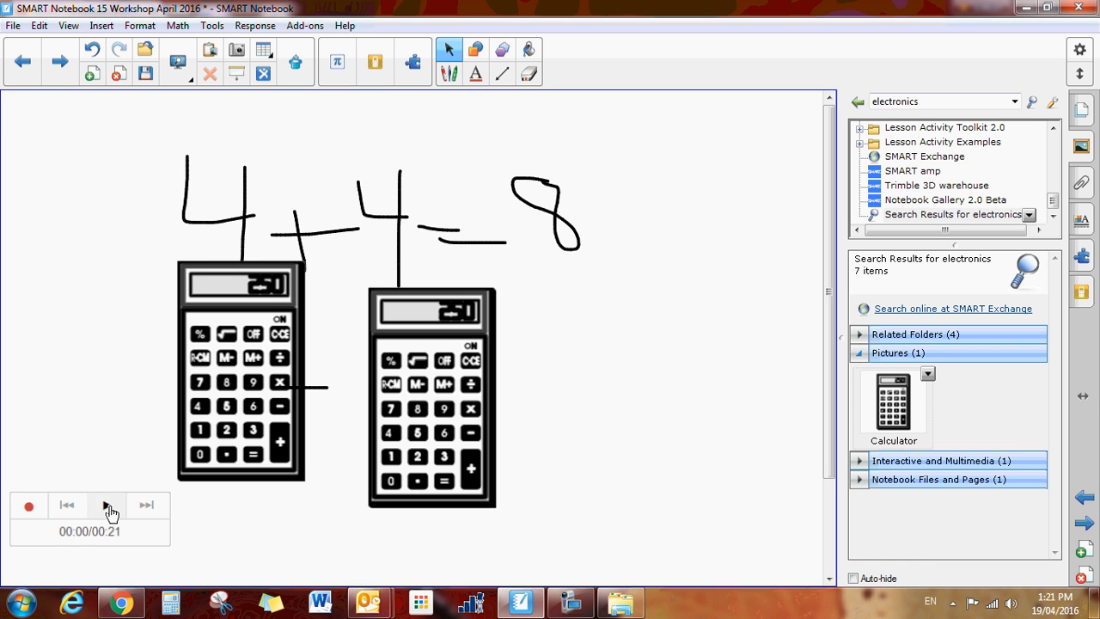
pyautogui.click(107, 505)
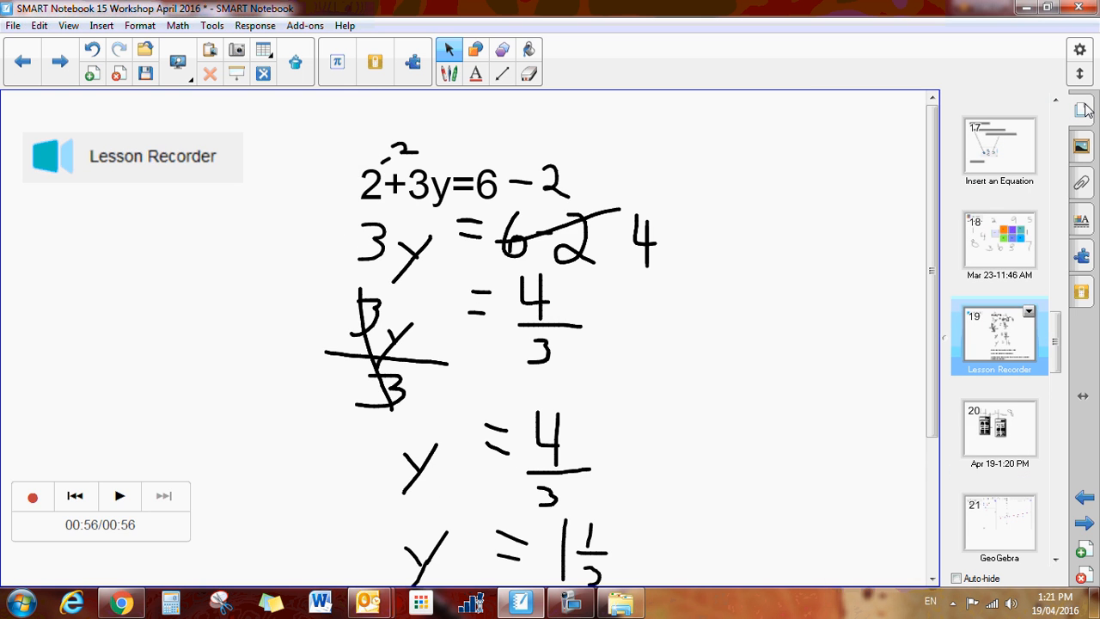
# Go to the calculator page, stop recording, then play and pause the 4+4=8 replay.
pyautogui.click(1082, 525)
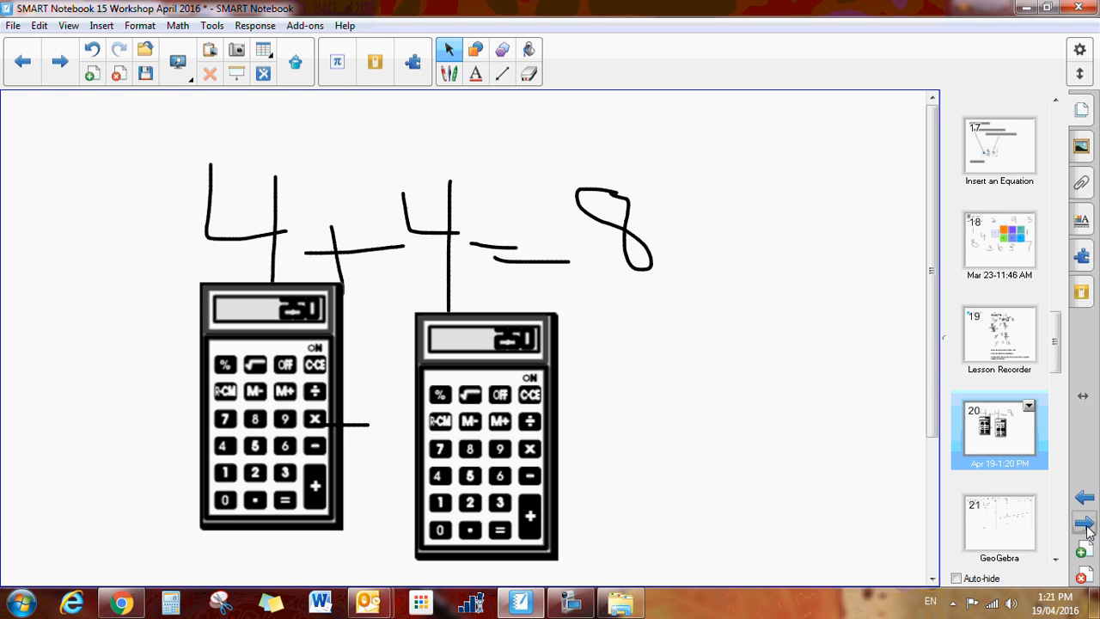
pyautogui.click(1085, 524)
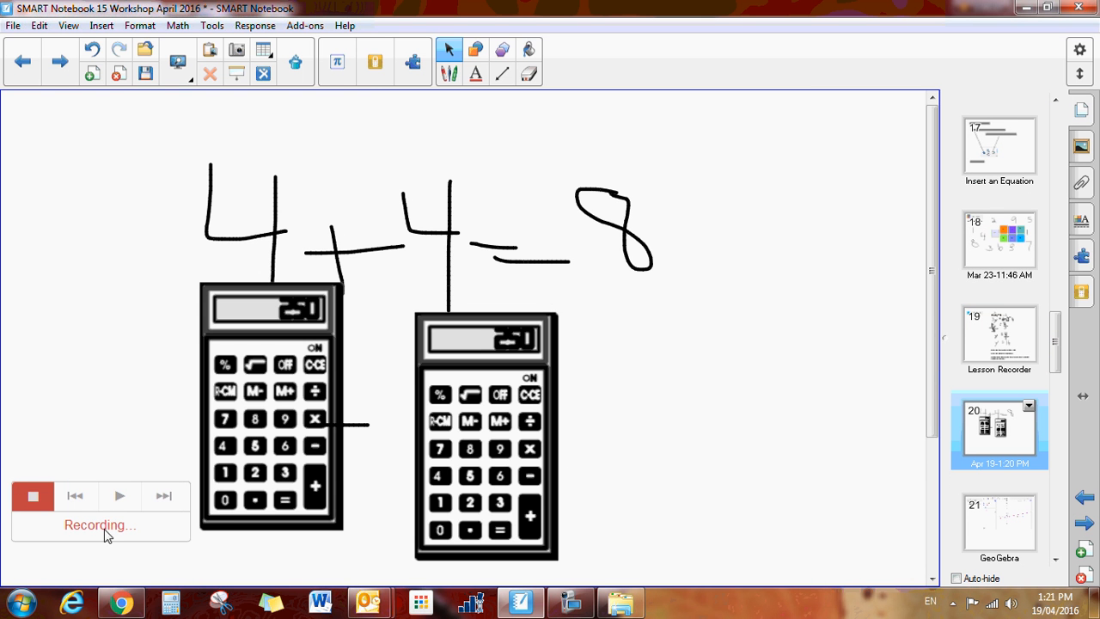
pyautogui.click(33, 496)
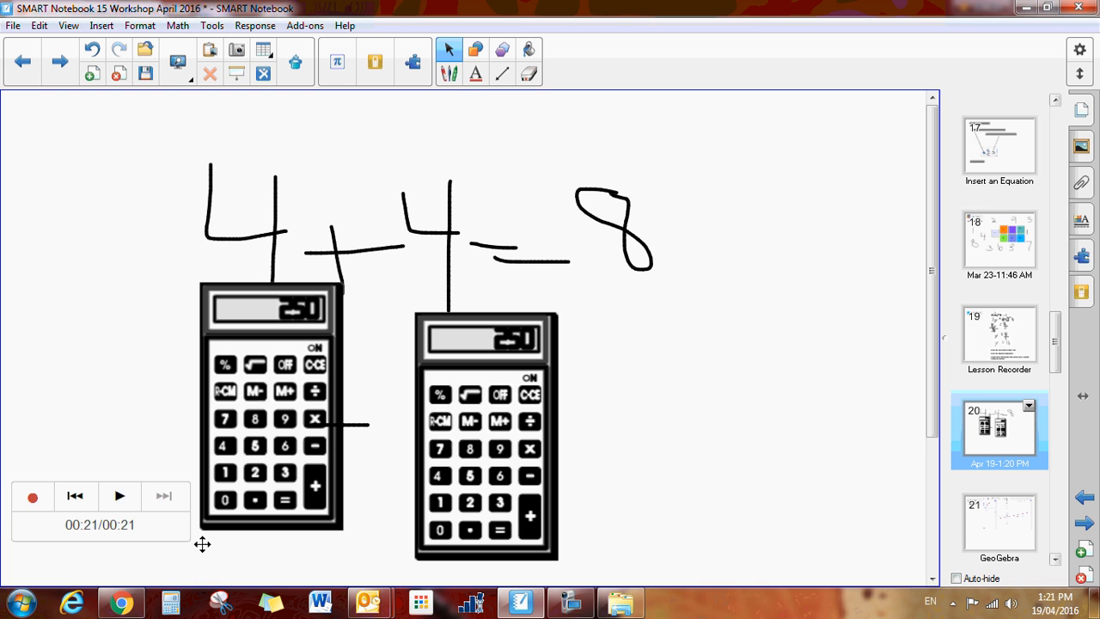
pyautogui.click(119, 496)
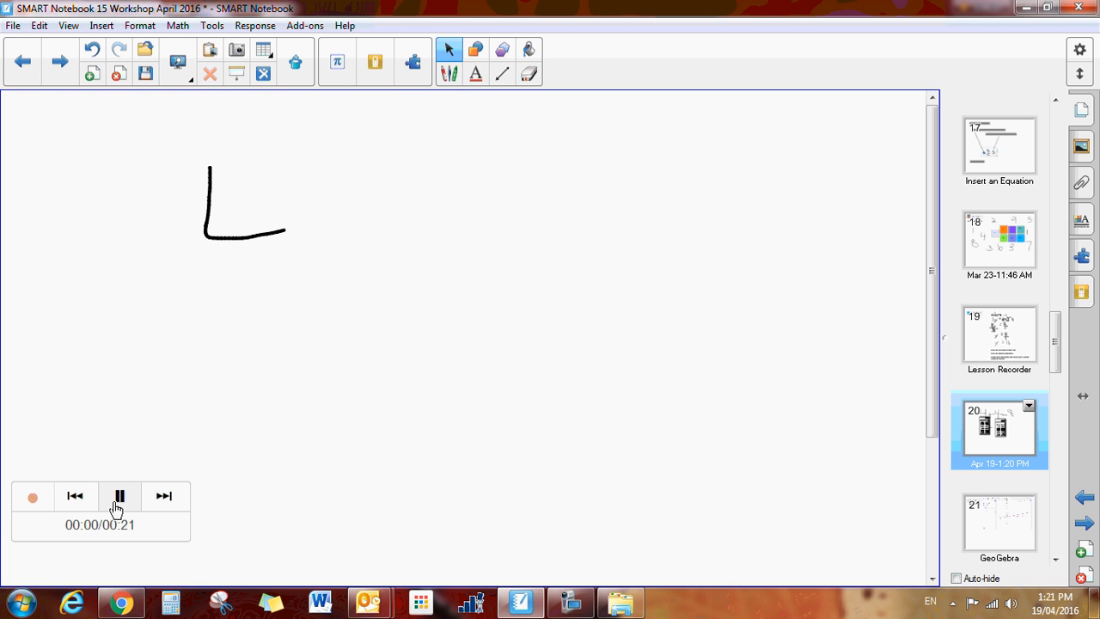
pyautogui.click(119, 496)
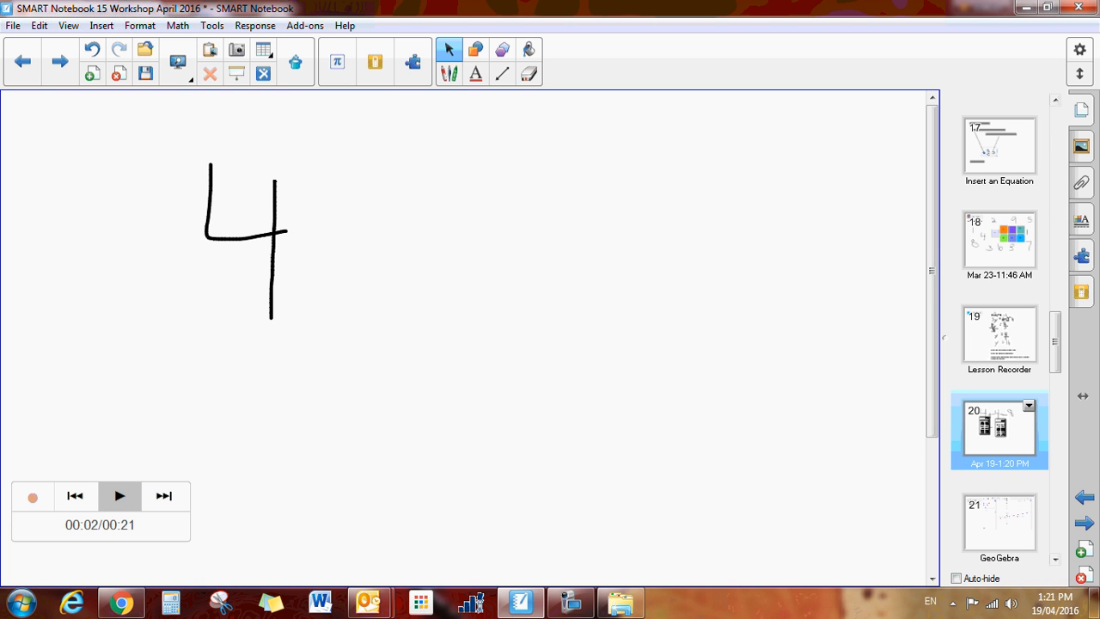
# Reopen the Lesson Recorder panel and resume playback of the 4+4=8 recording.
pyautogui.click(1081, 258)
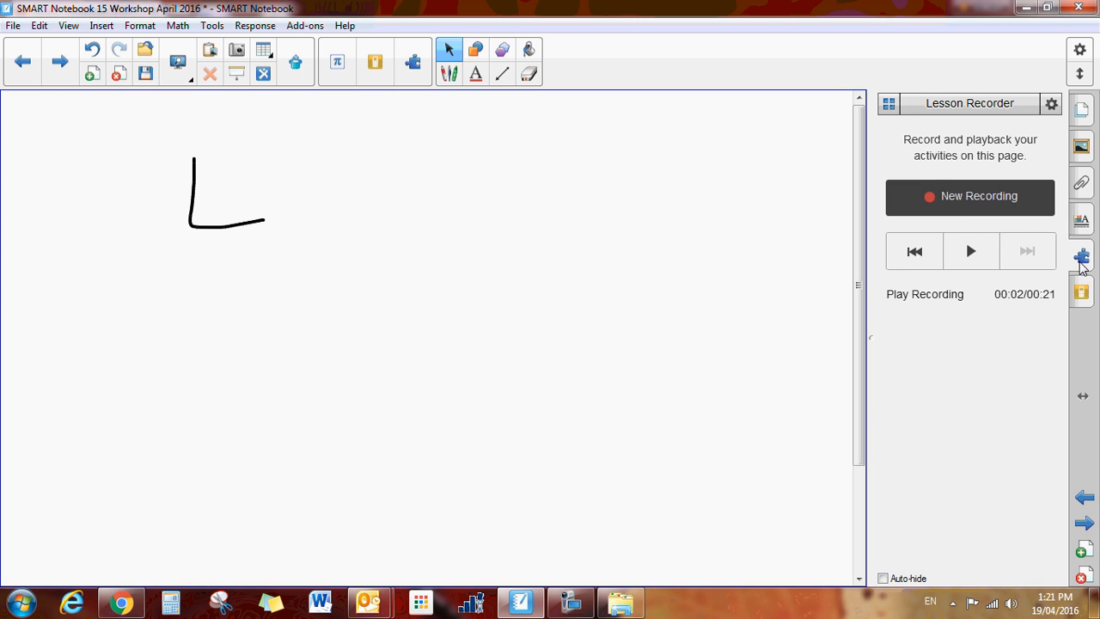
pyautogui.click(971, 251)
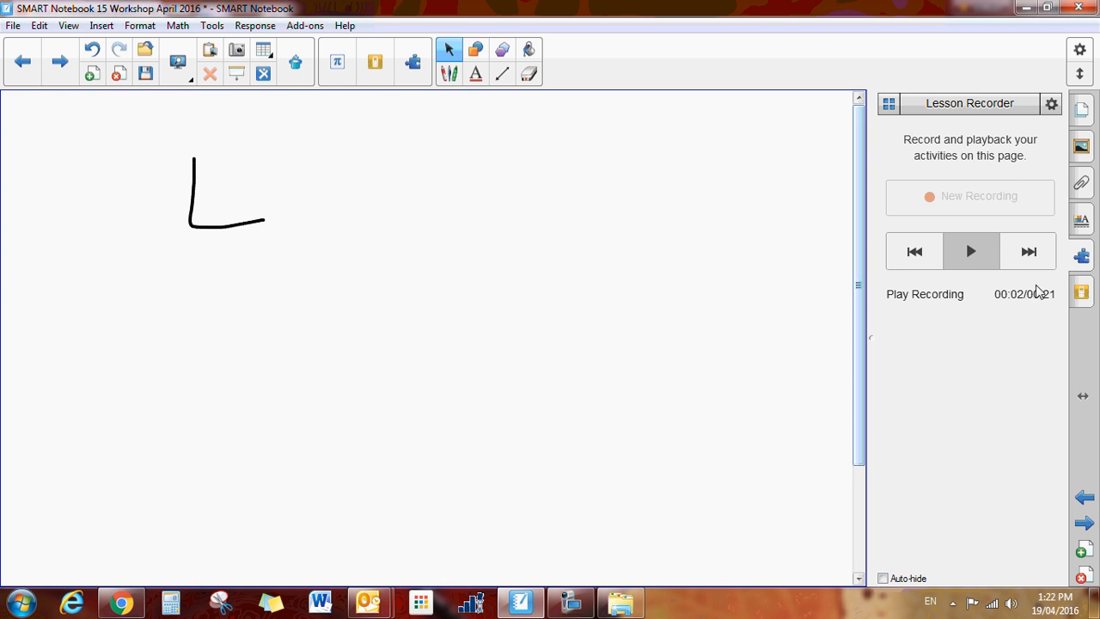
pyautogui.moveTo(80, 550)
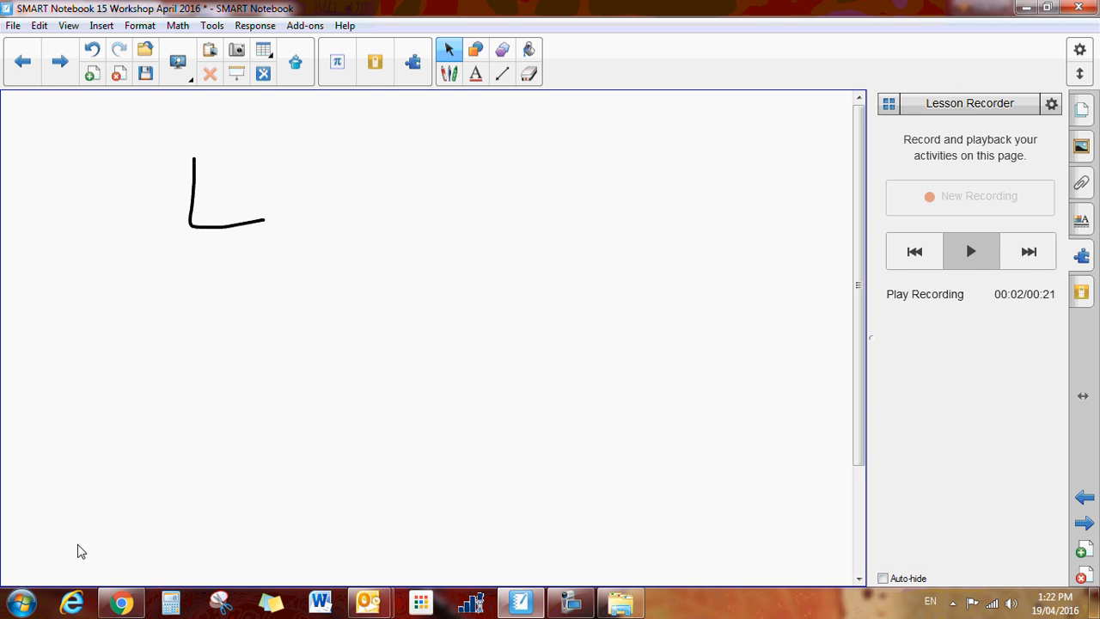
pyautogui.moveTo(91, 493)
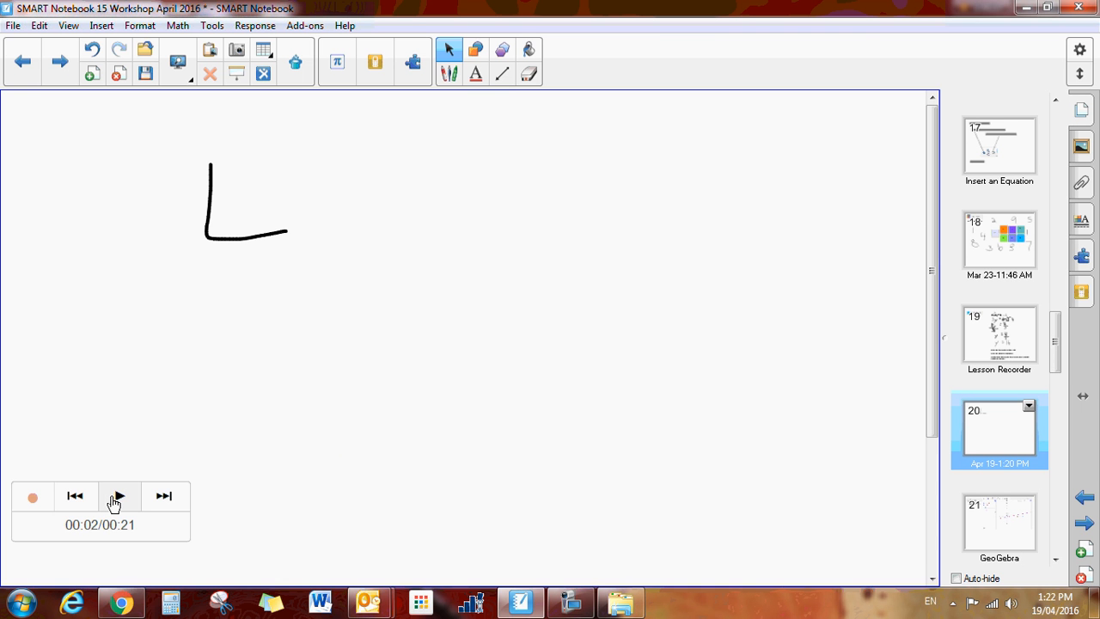
pyautogui.click(119, 496)
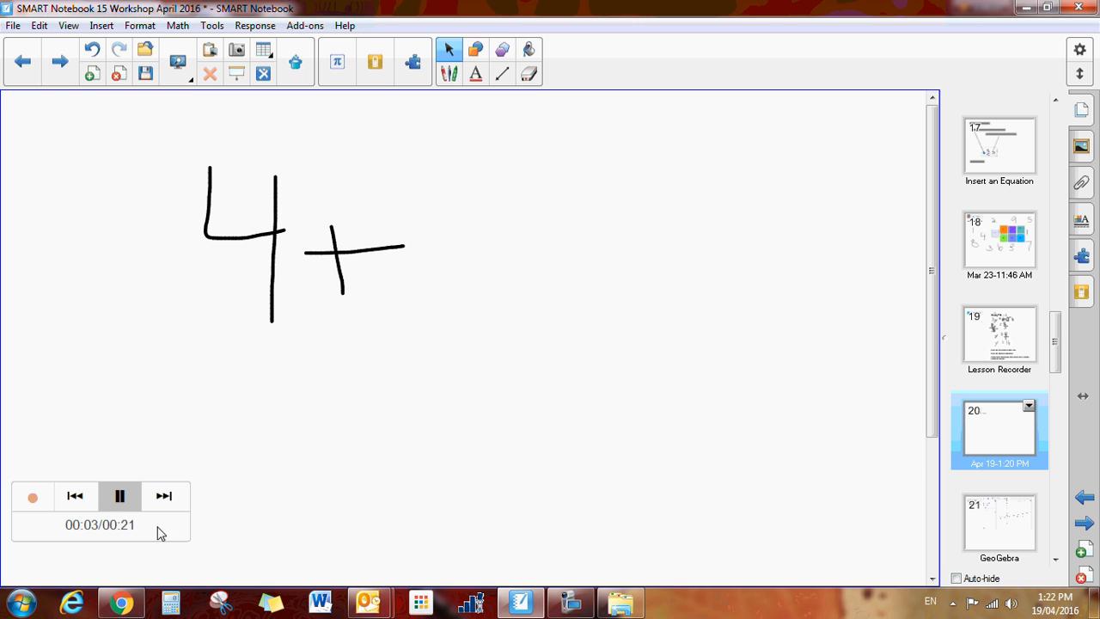